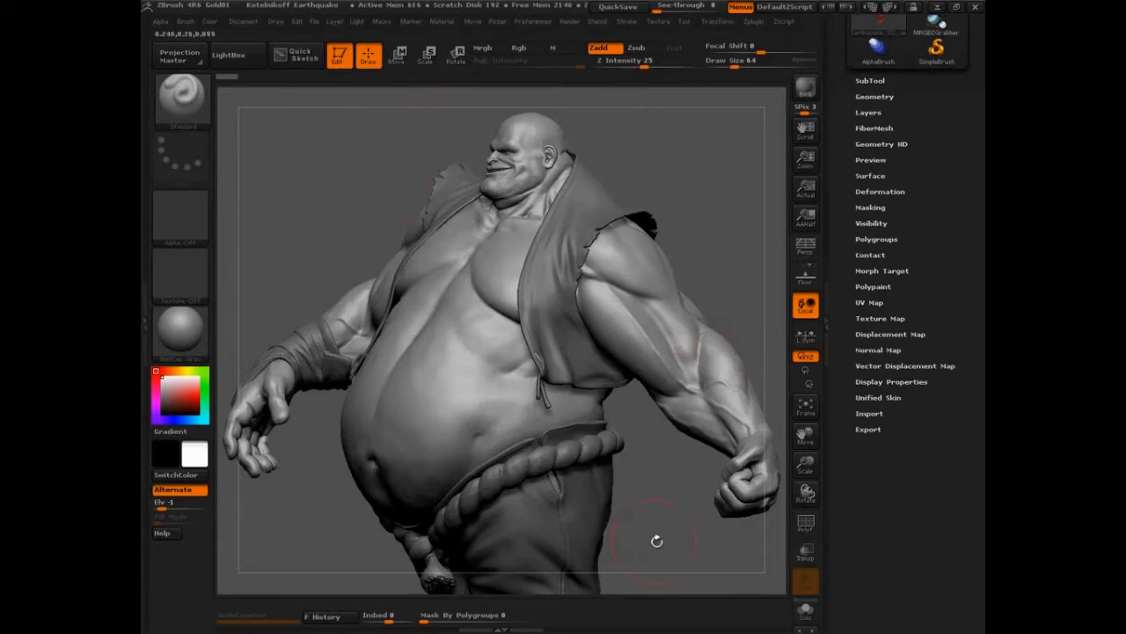
- Sketch the annotated transpose-line diagram marking its start, middle and end circles
click(519, 48)
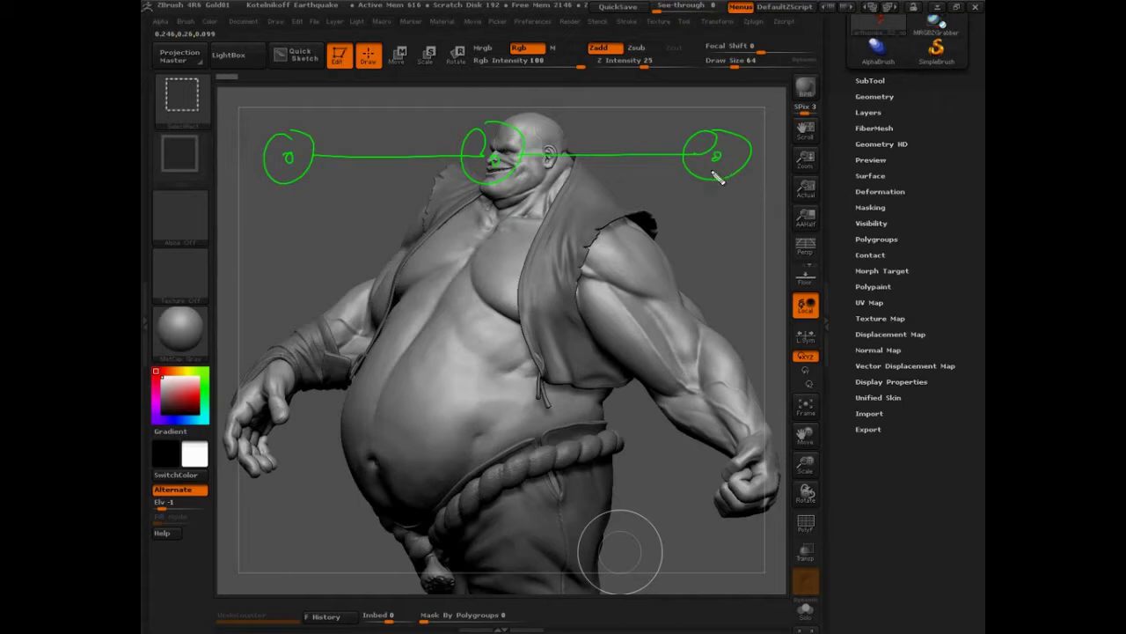
drag(290, 162, 317, 225)
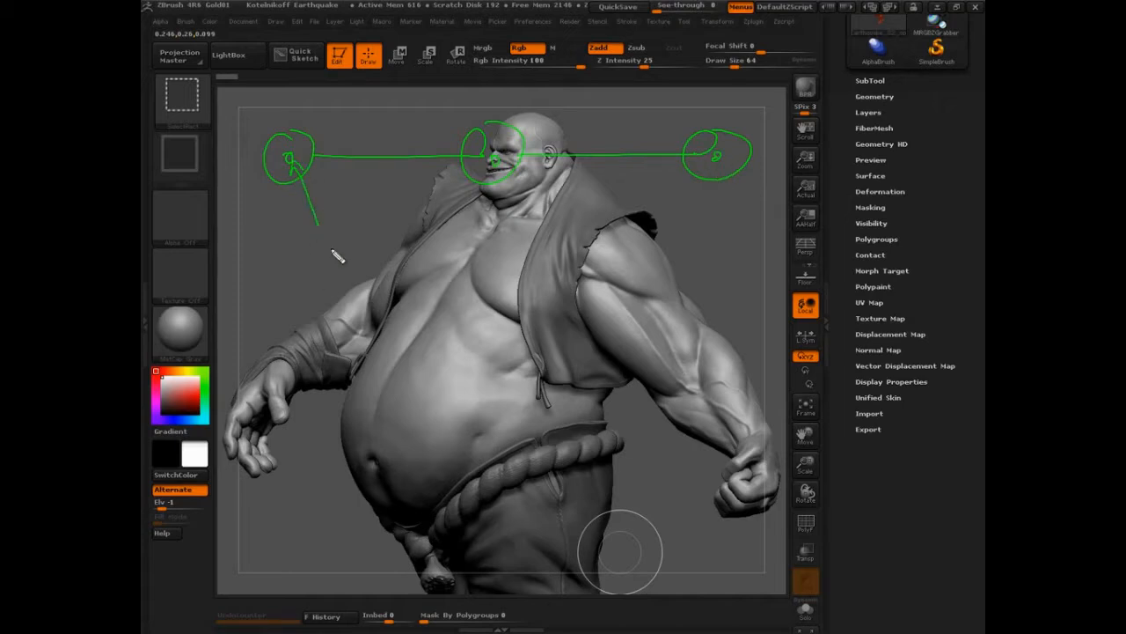
mouse_move(314, 261)
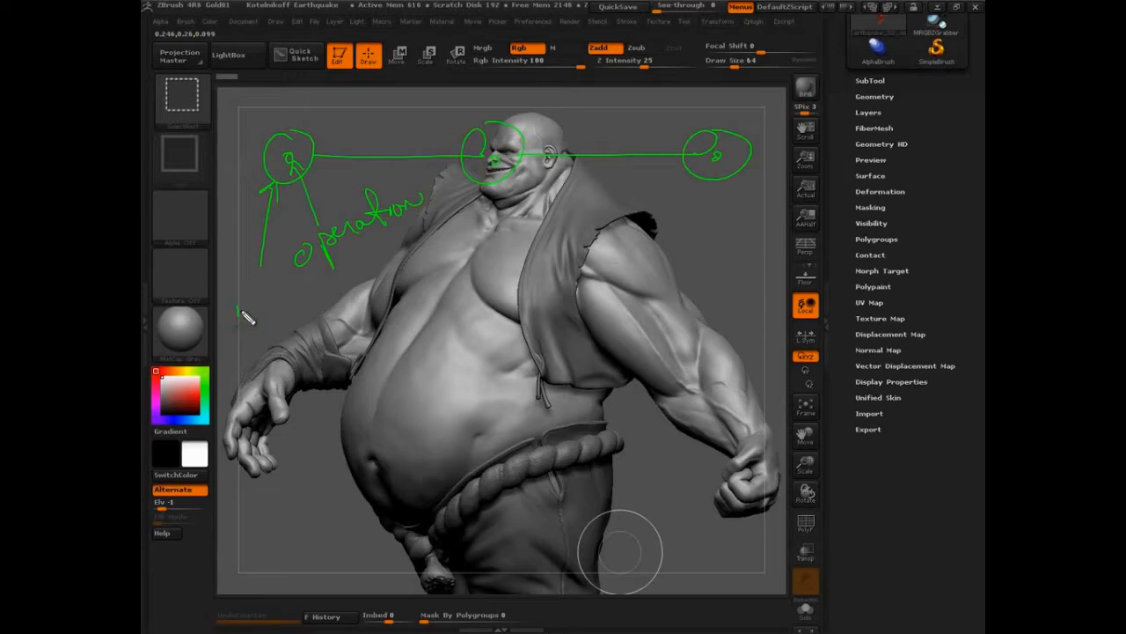
drag(238, 313, 296, 299)
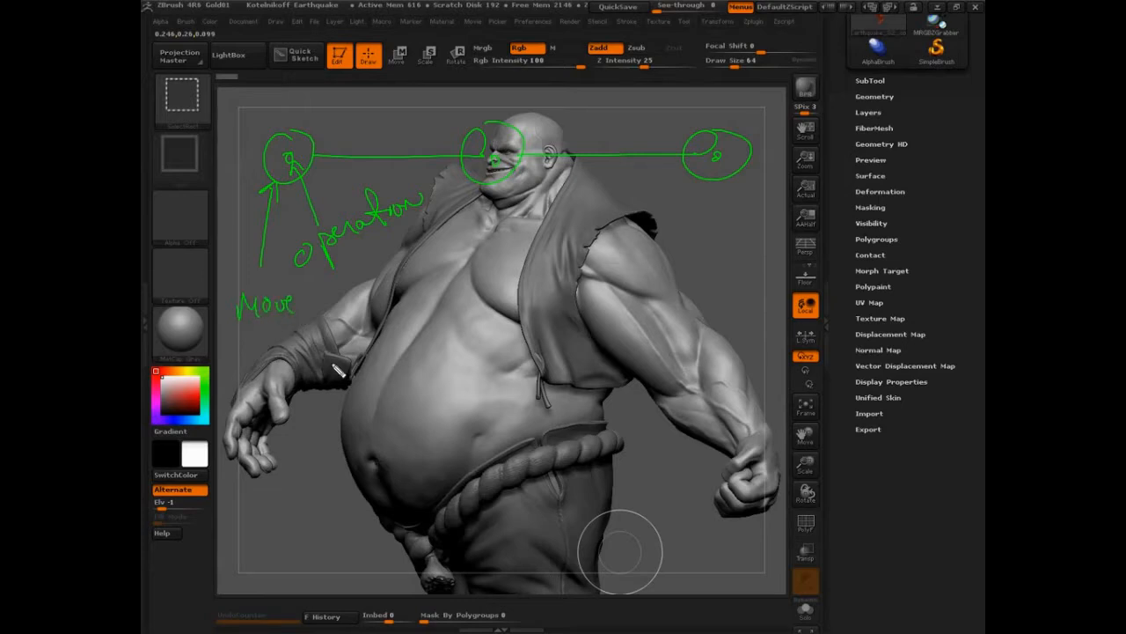
mouse_move(503, 257)
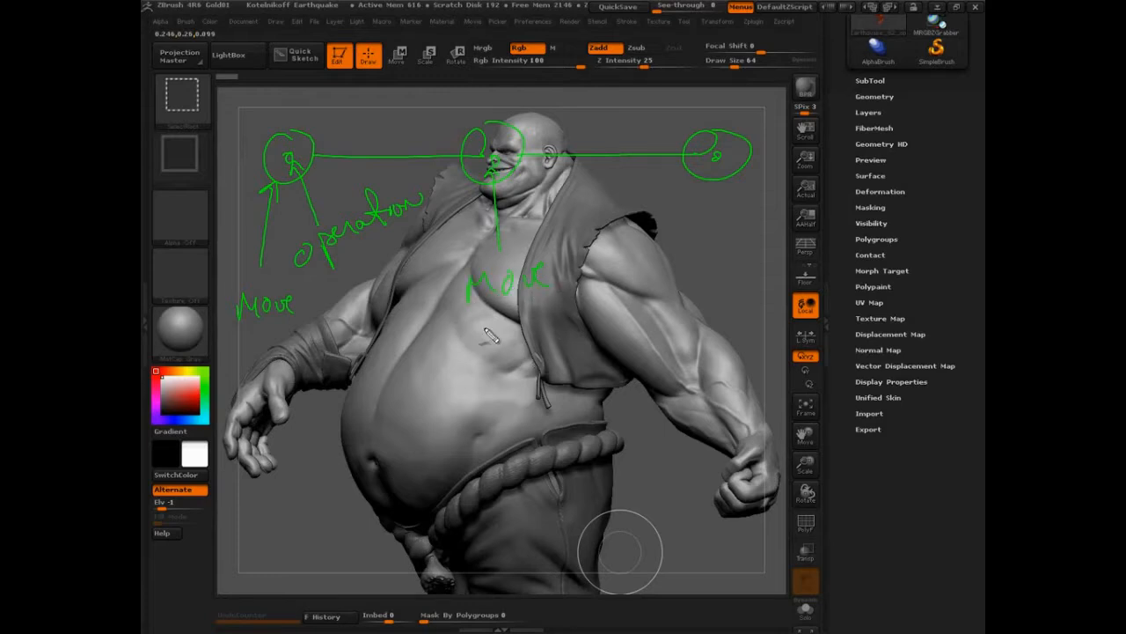
drag(475, 325, 542, 331)
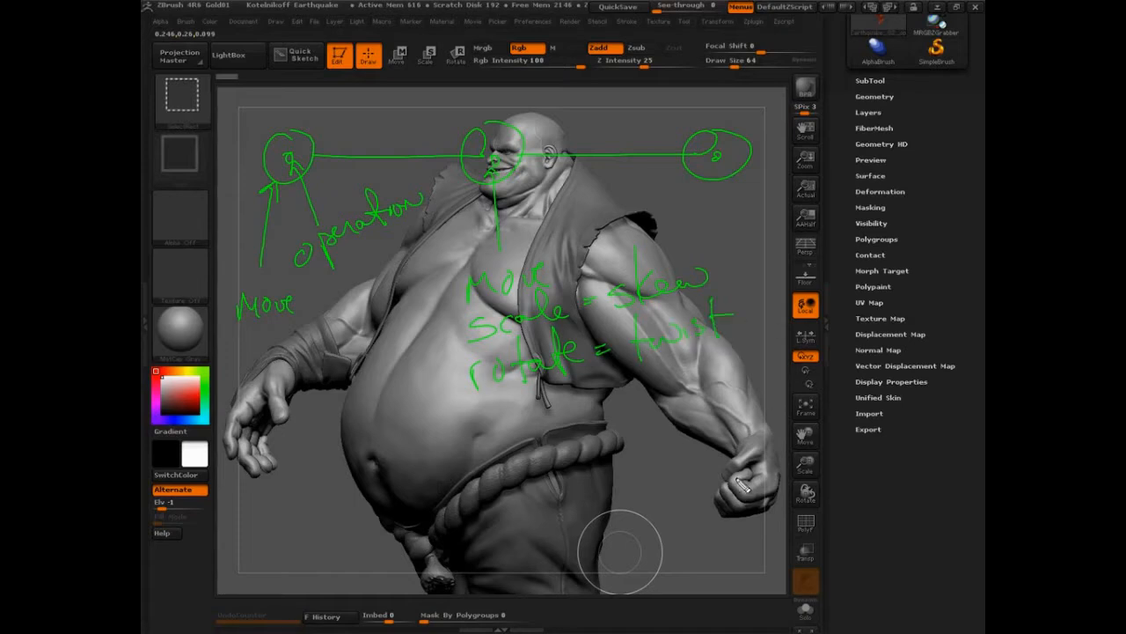
mouse_move(416, 303)
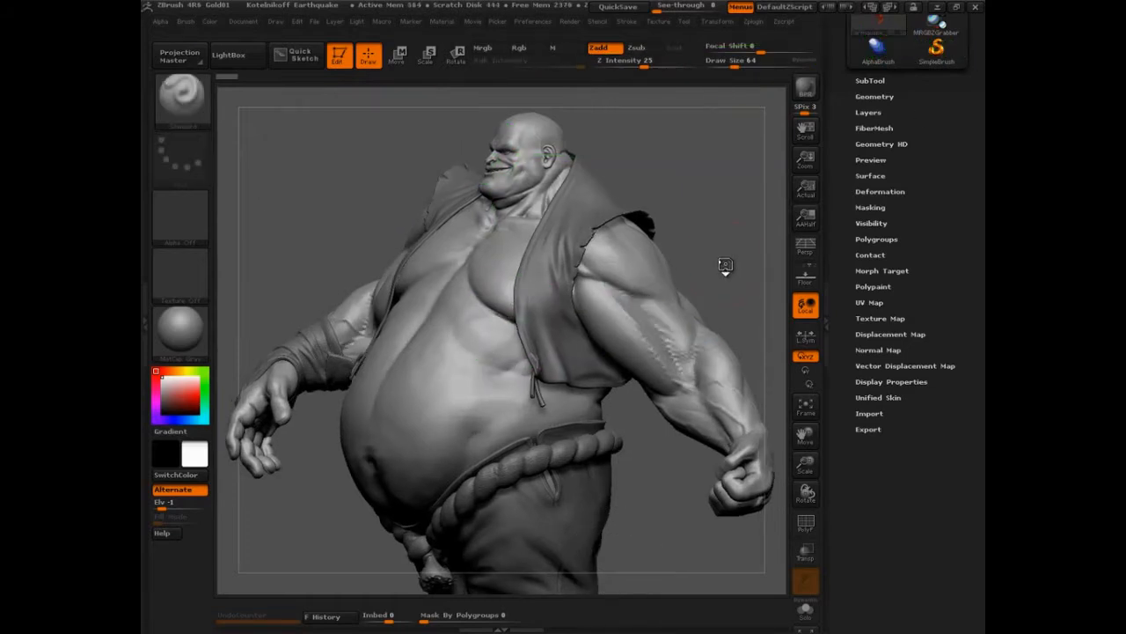
- With Move (W), draw a transpose line from the head and pull the body away from the vest
click(869, 81)
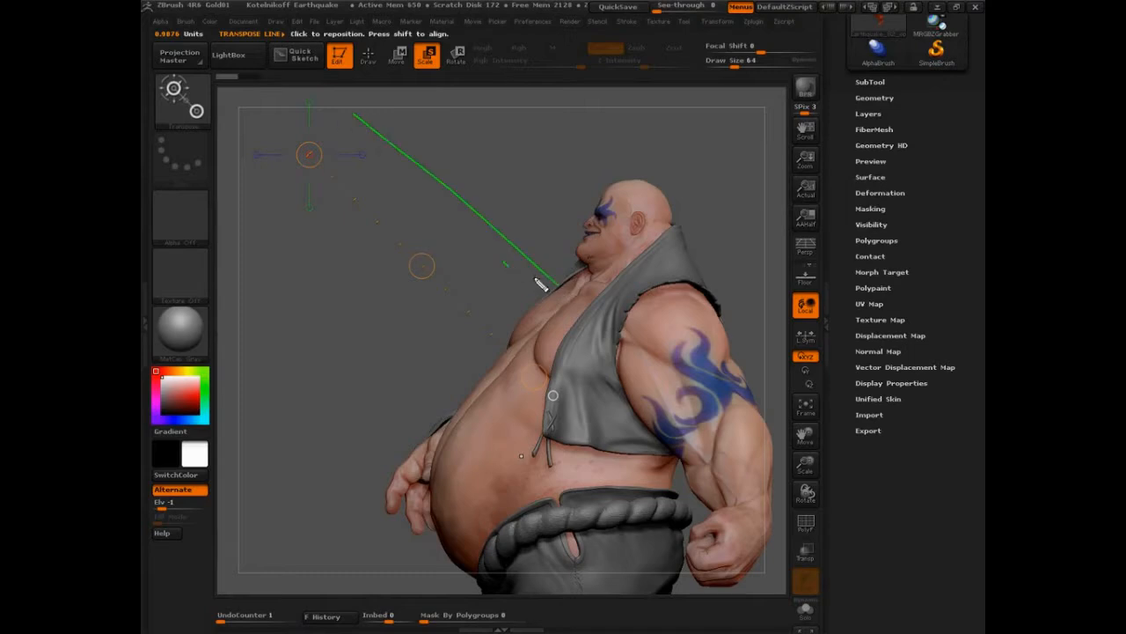
drag(542, 283, 404, 440)
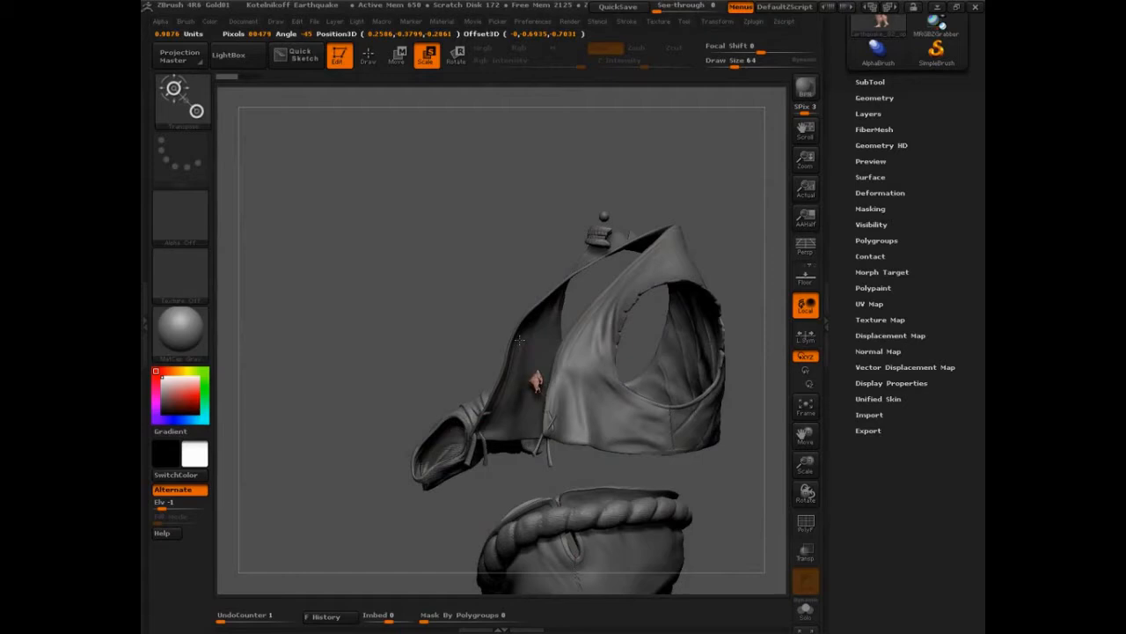
- Redraw the transpose line and drag the body back down onto the vest
click(456, 54)
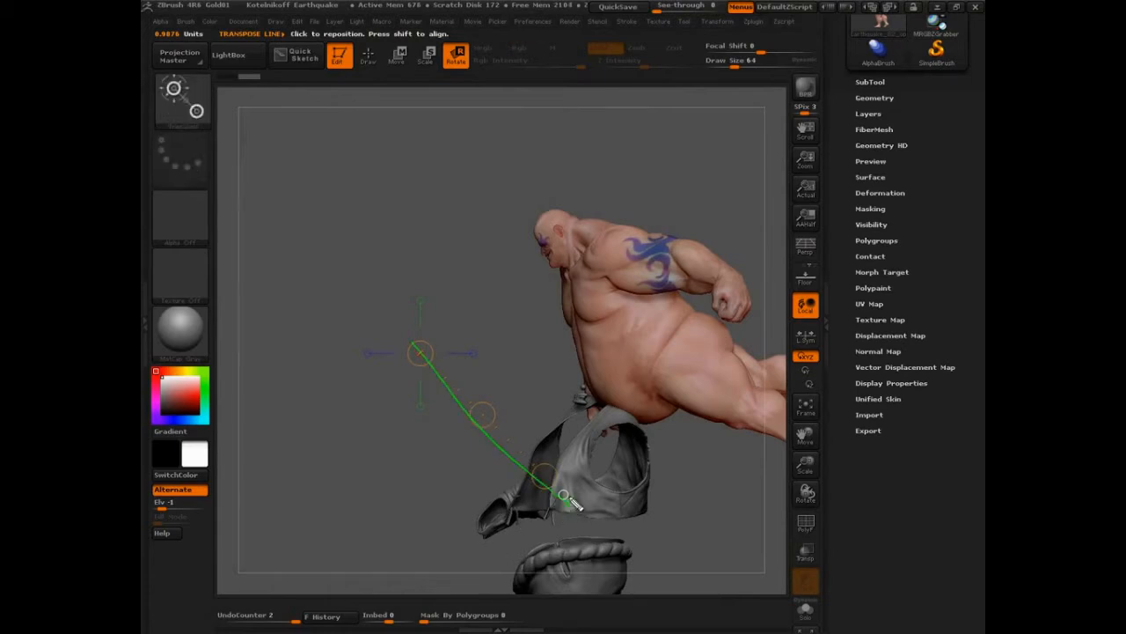
drag(563, 493, 588, 151)
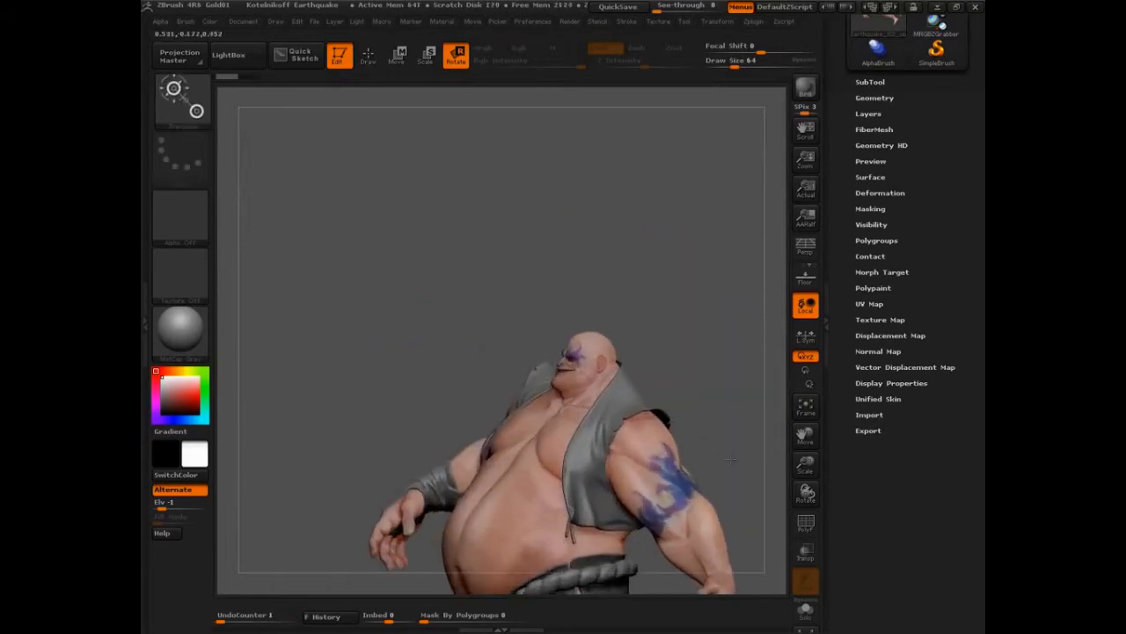
- With Rotate (R), drag the end circle to tilt the whole figure sideways
drag(571, 440, 519, 343)
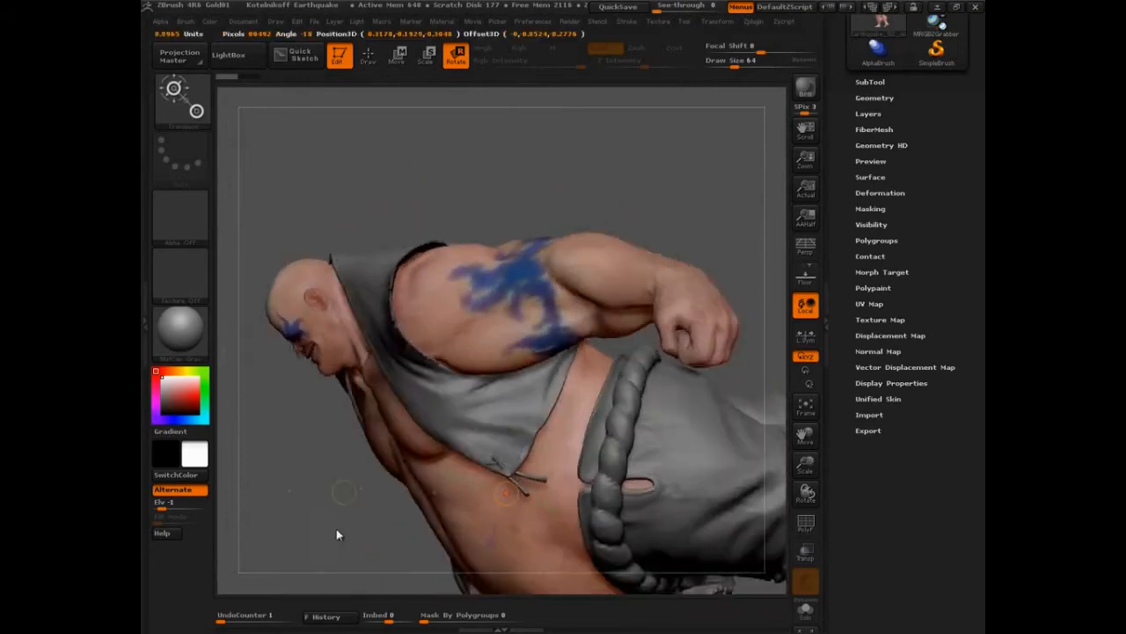
drag(338, 535, 433, 525)
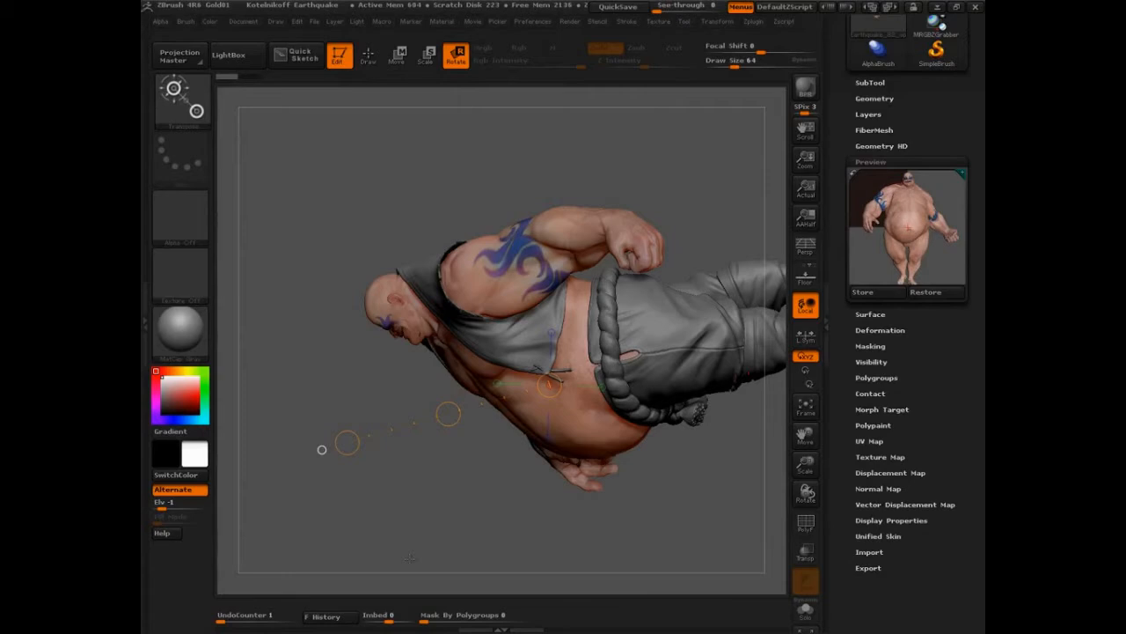
mouse_move(679, 500)
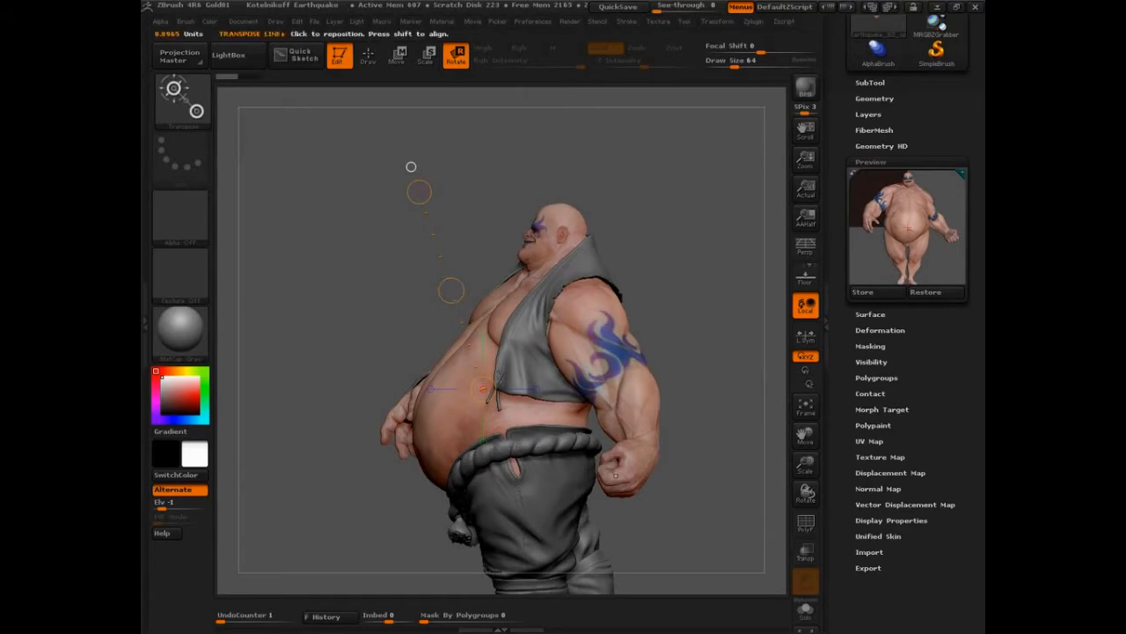
- Note the skew, move and clip ideas and place a Scale (E) transpose line on the torso
click(397, 55)
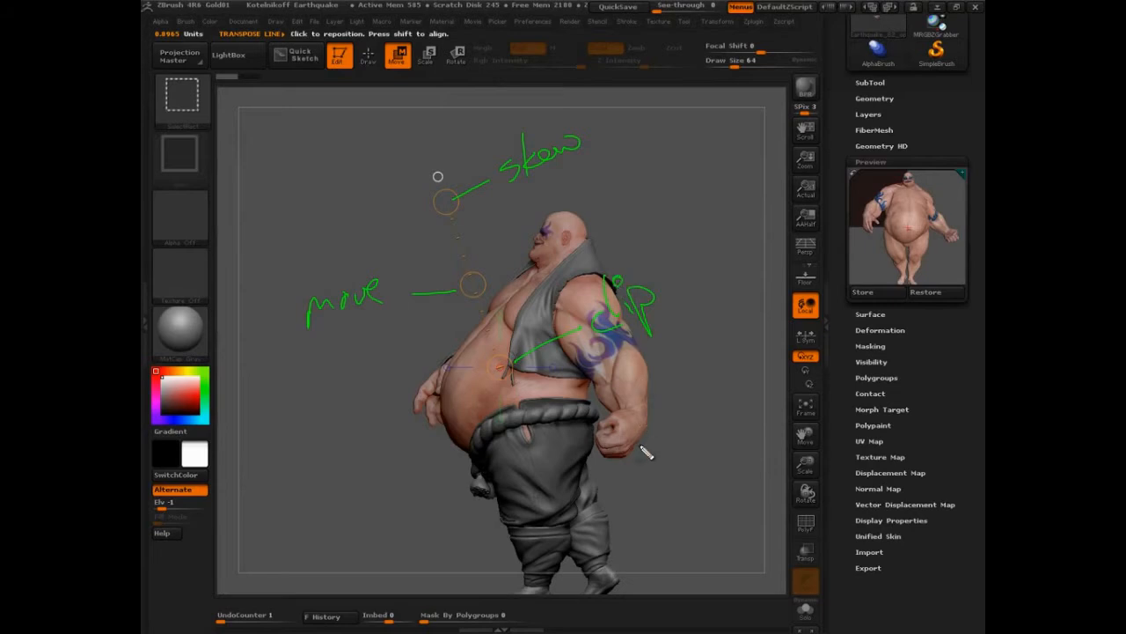
mouse_move(643, 464)
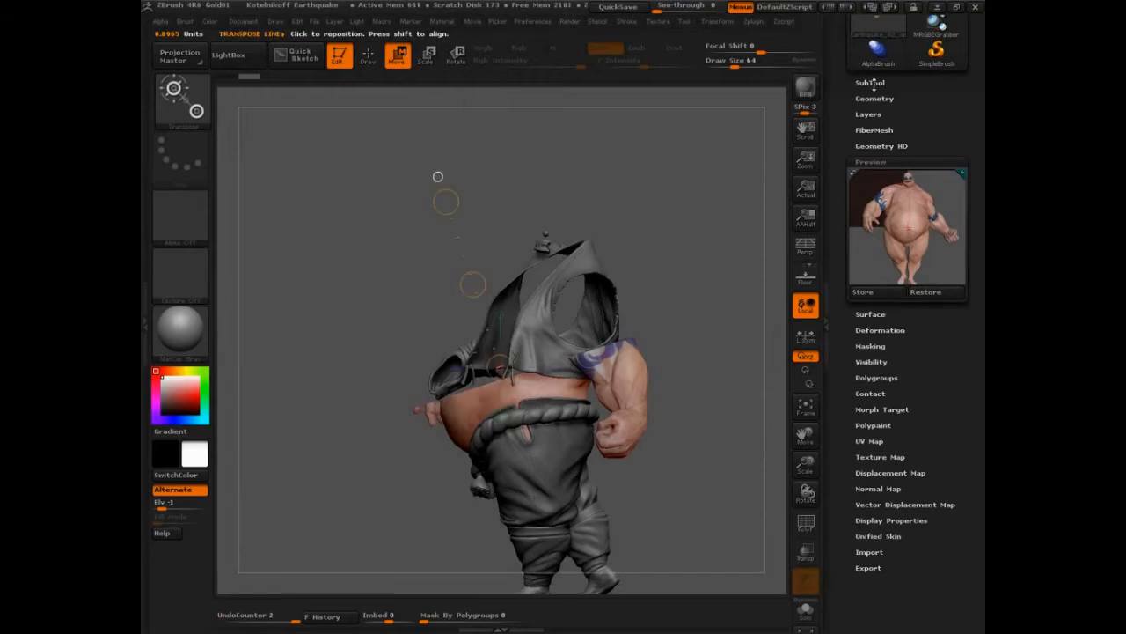
click(870, 83)
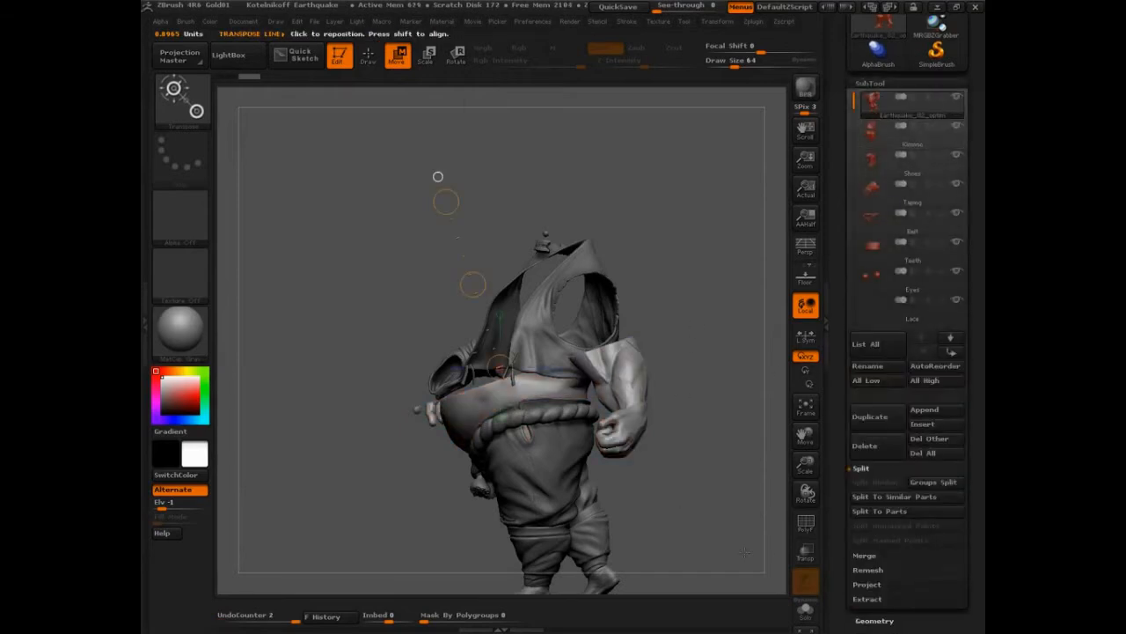
- Ctrl+Shift clip the mesh along the chest transpose line, slicing off the upper body
click(806, 609)
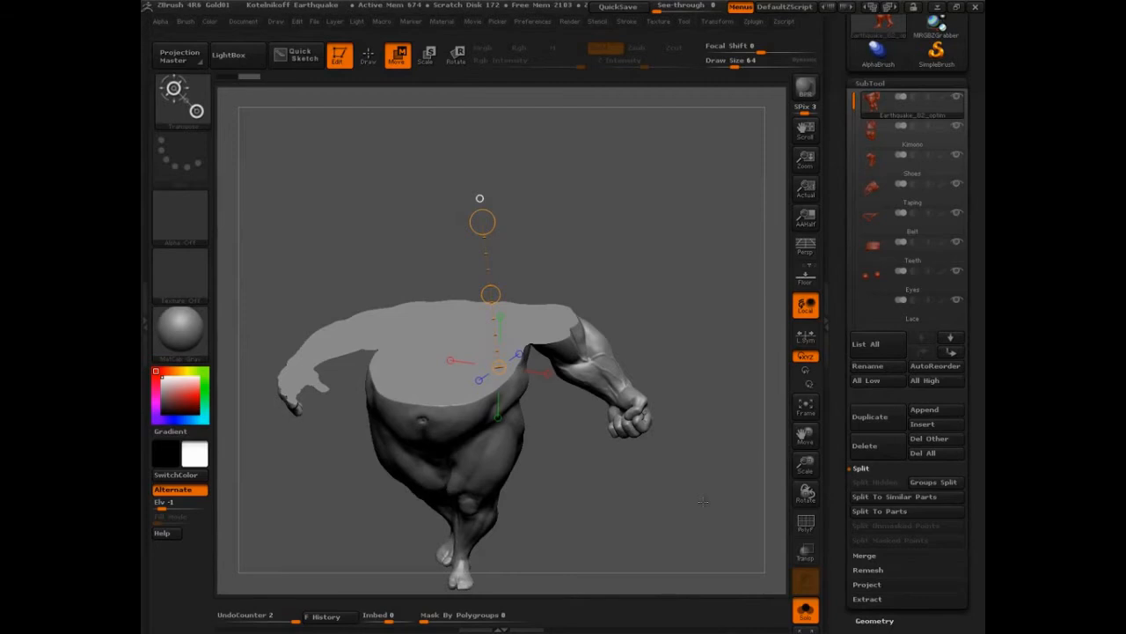
click(806, 524)
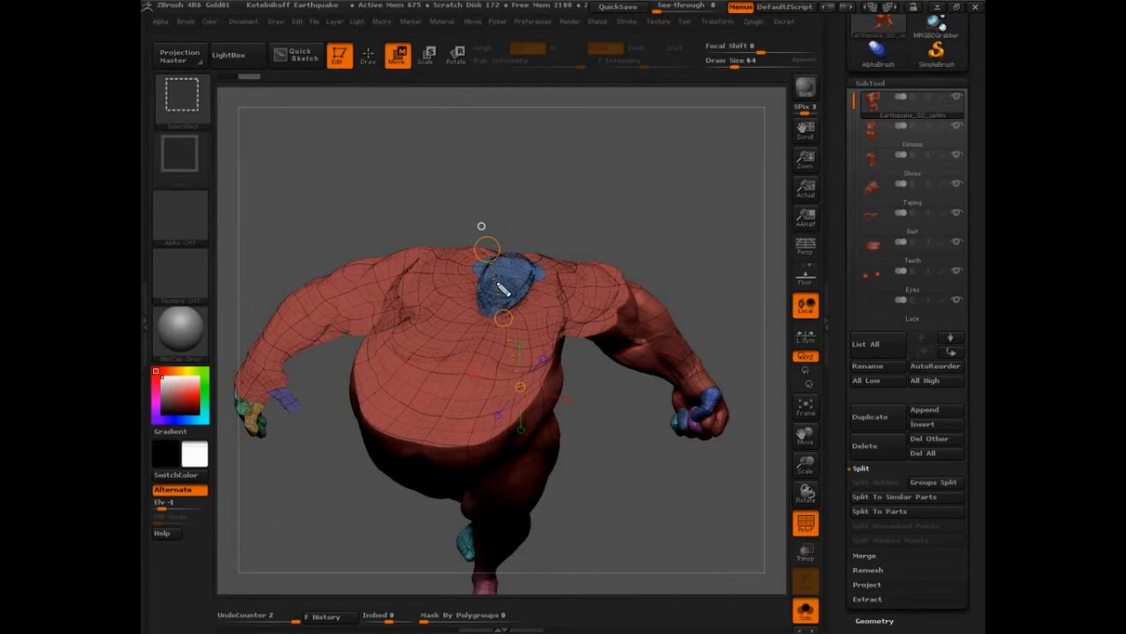
mouse_move(444, 290)
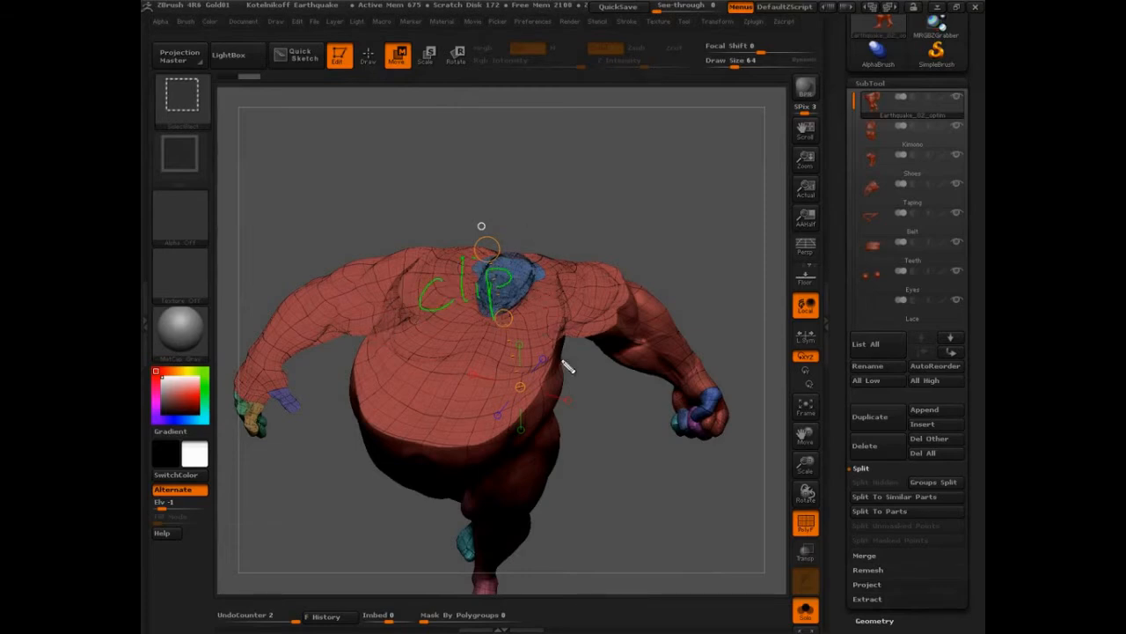
mouse_move(527, 333)
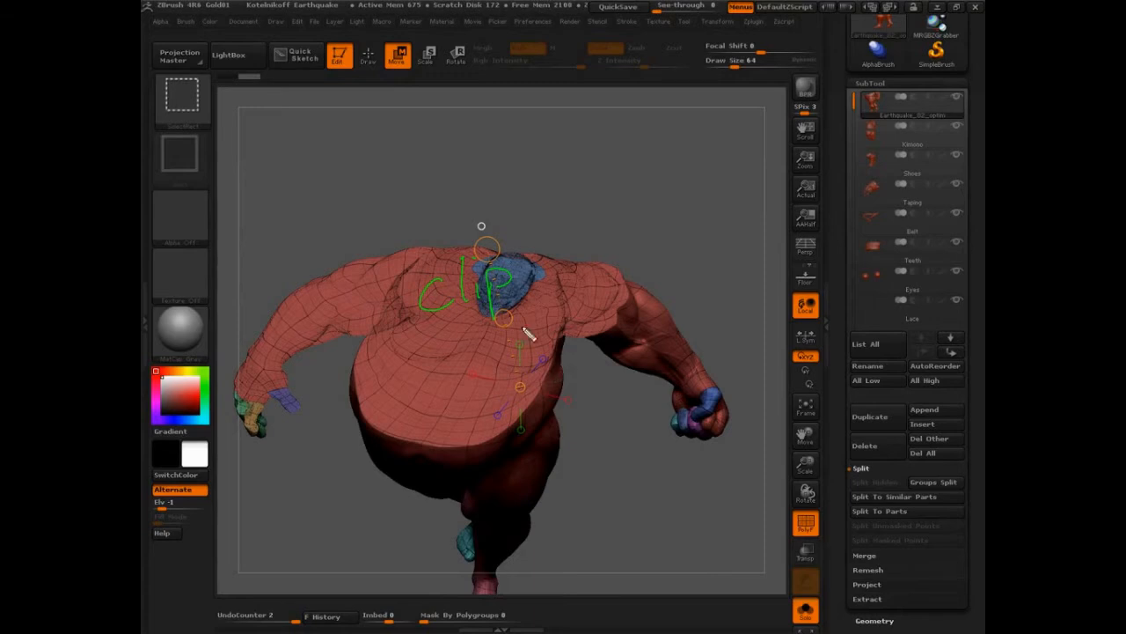
- Bring up the transpose preference settings after restoring the polygrouped figure
click(532, 21)
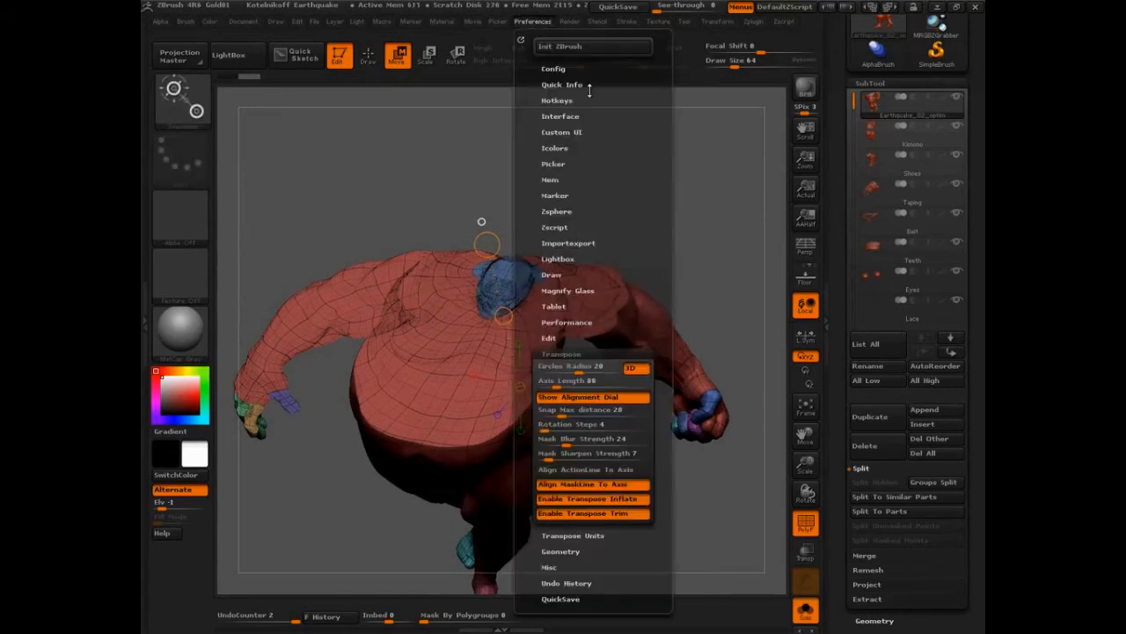
mouse_move(595, 514)
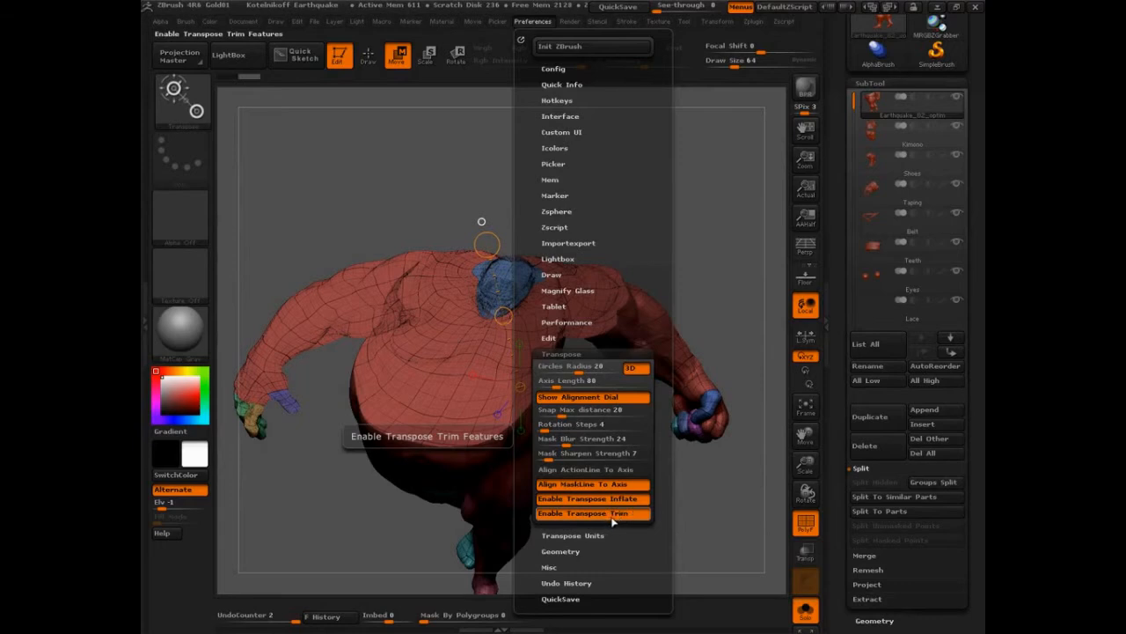
click(560, 352)
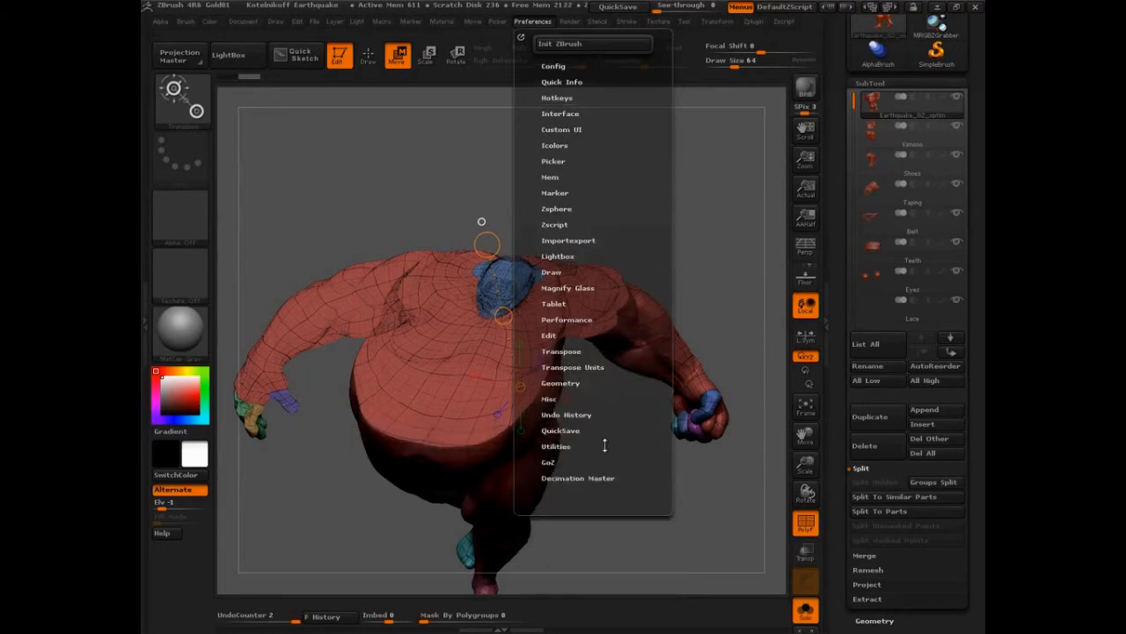
click(560, 352)
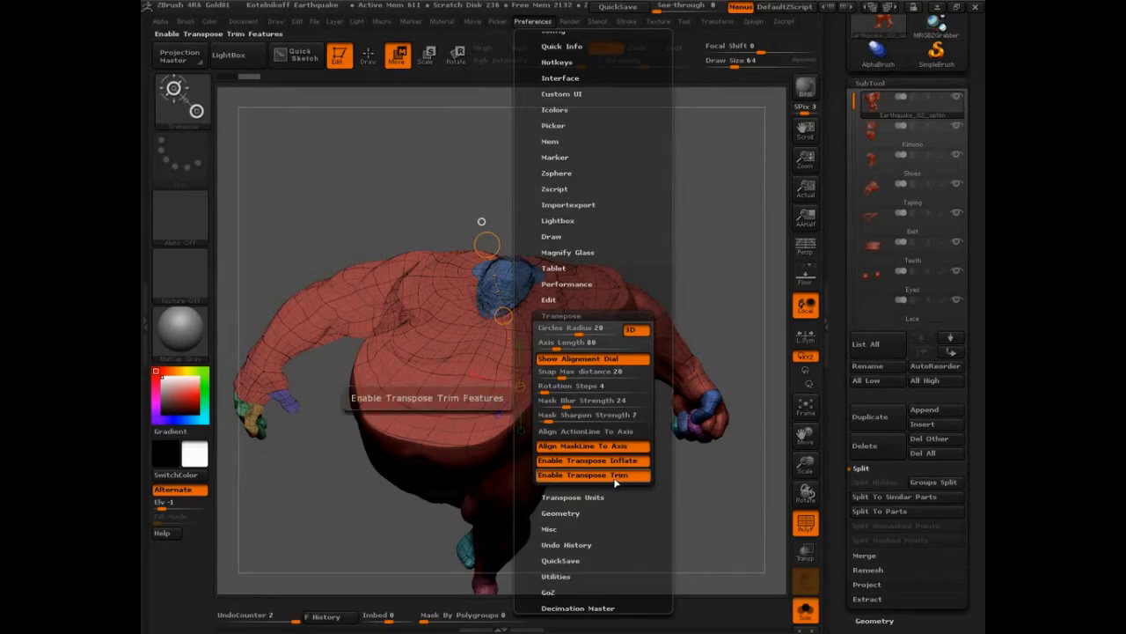
click(591, 476)
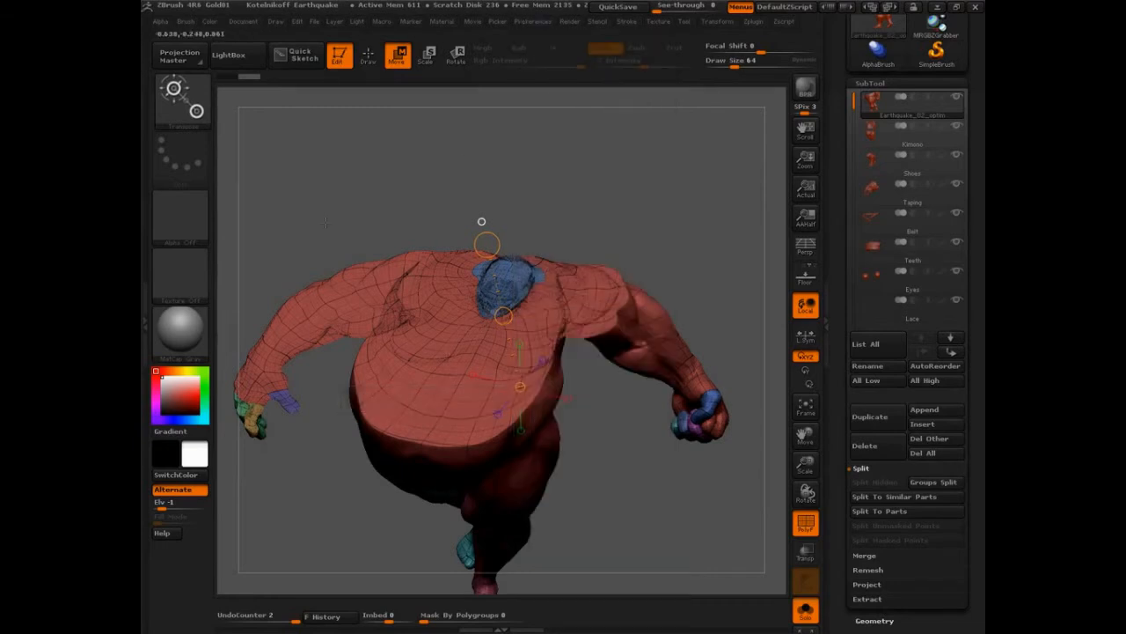
- Turn off Polyframe and draw a trim line across the chest of the grey figure
click(368, 55)
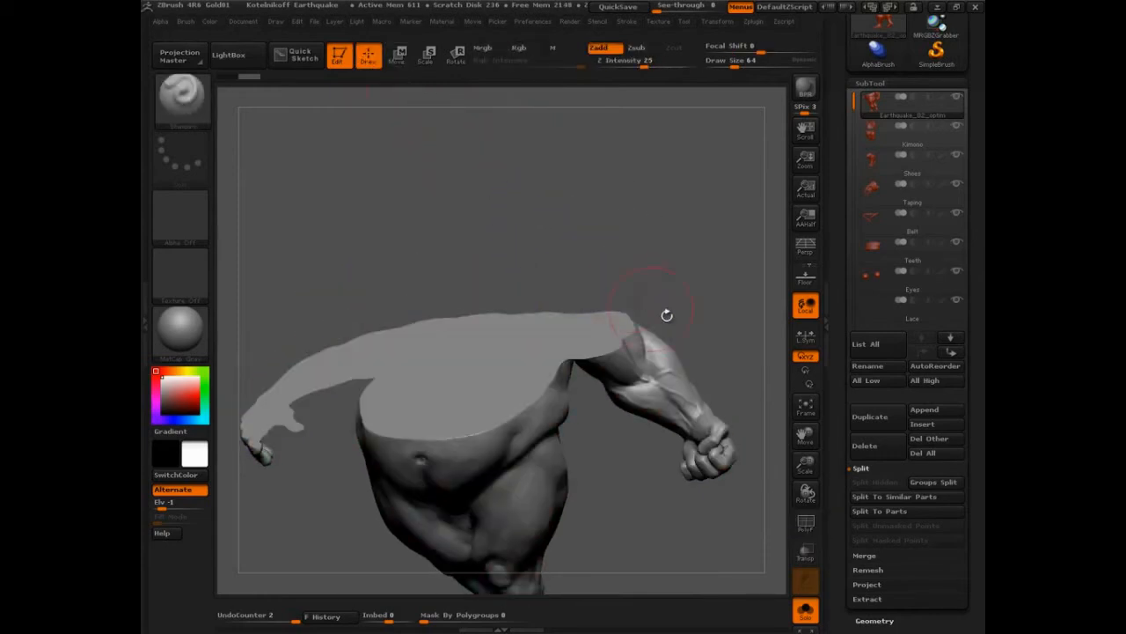
drag(665, 315, 713, 299)
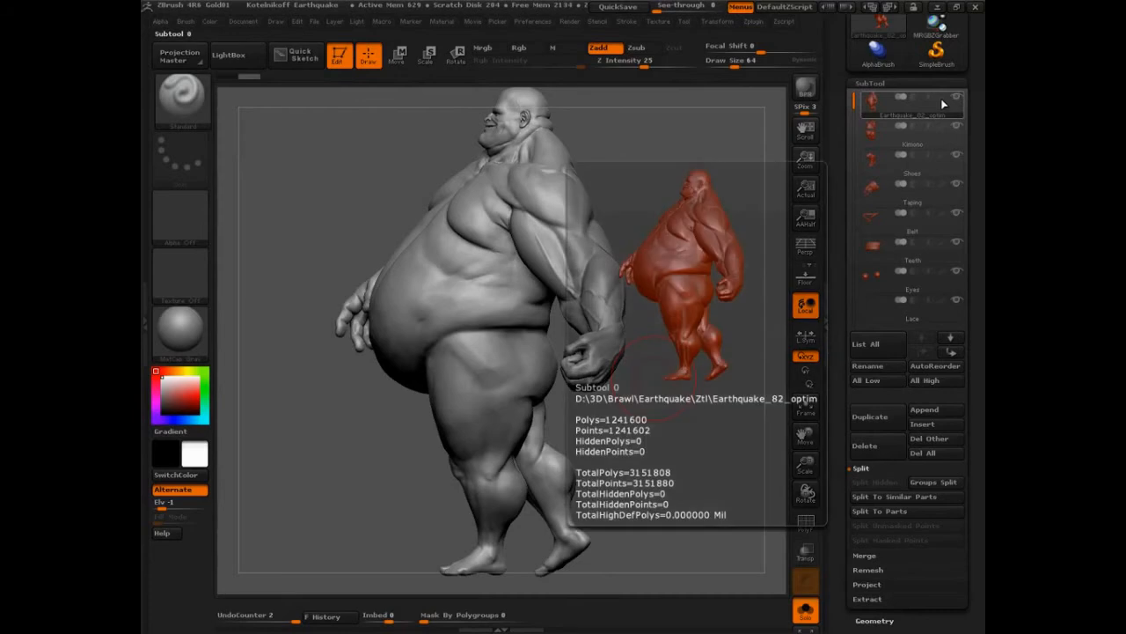
mouse_move(883, 114)
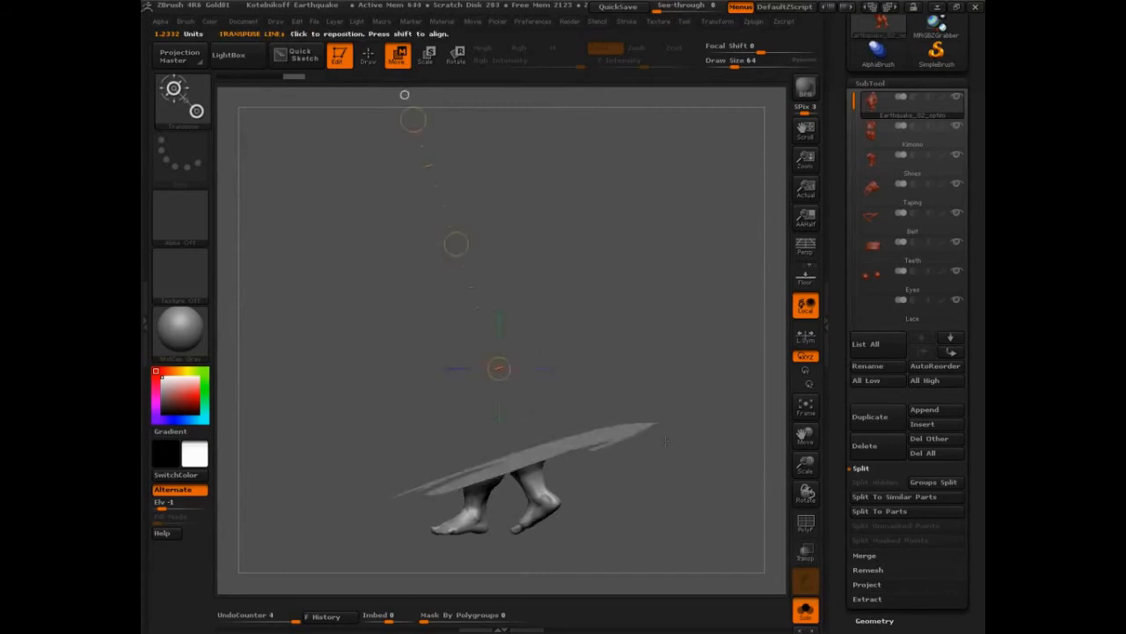
- Draw a trim line down the body and cut away everything above the ankles
drag(497, 370, 539, 261)
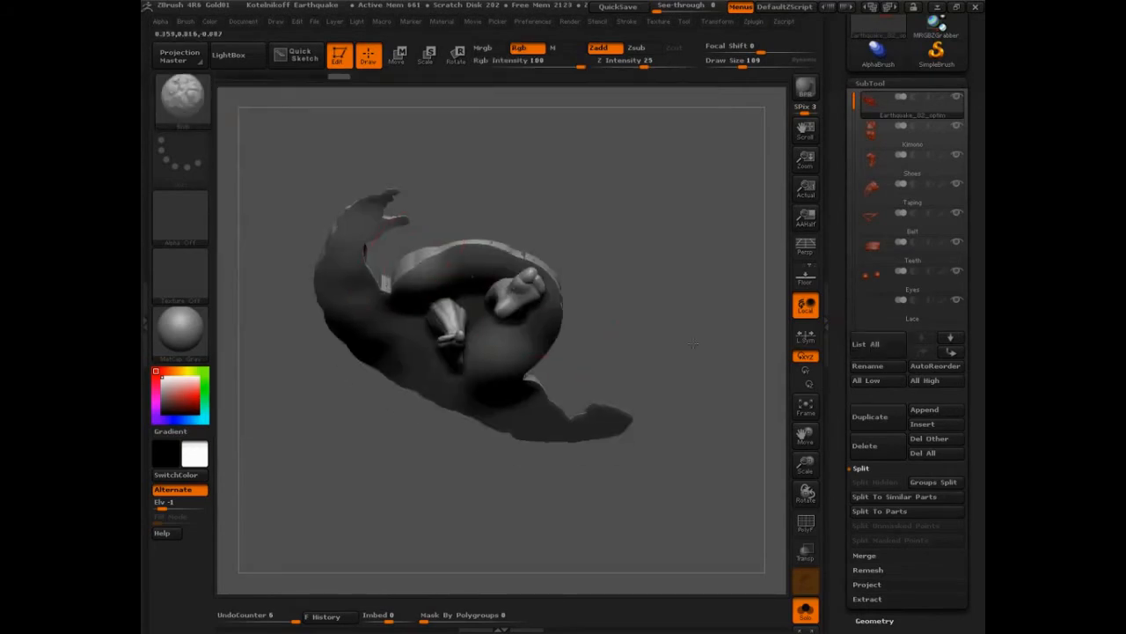
- Trim again with Ctrl+Shift to collapse the figure into a melted, puddle-like blob
drag(476, 344, 457, 229)
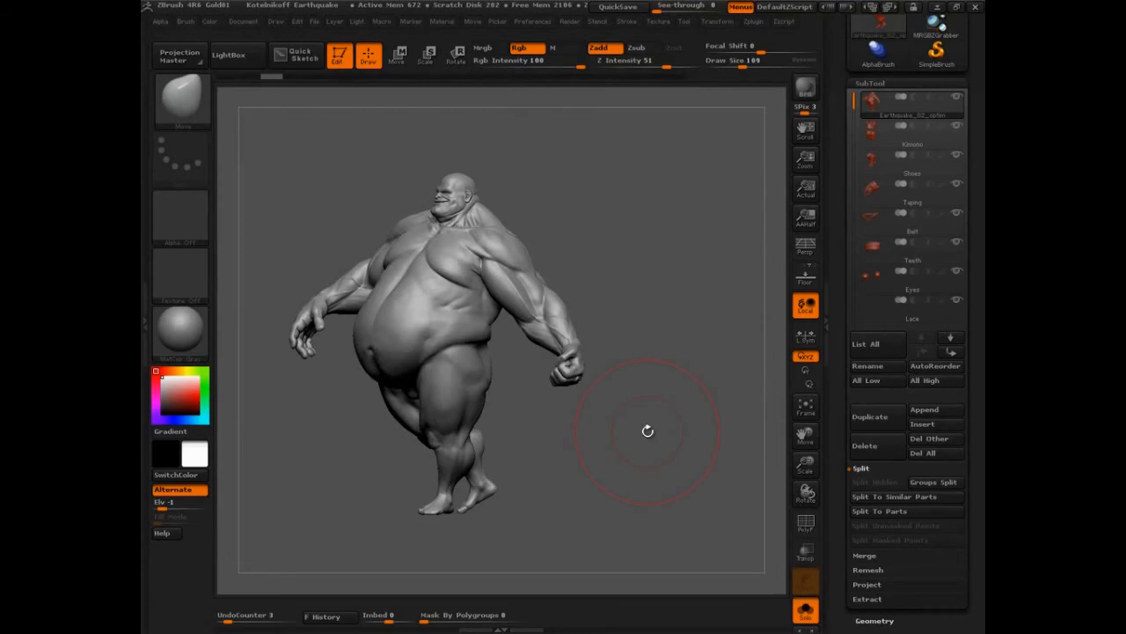
- Orbit the restored upright figure slightly
drag(648, 431, 660, 423)
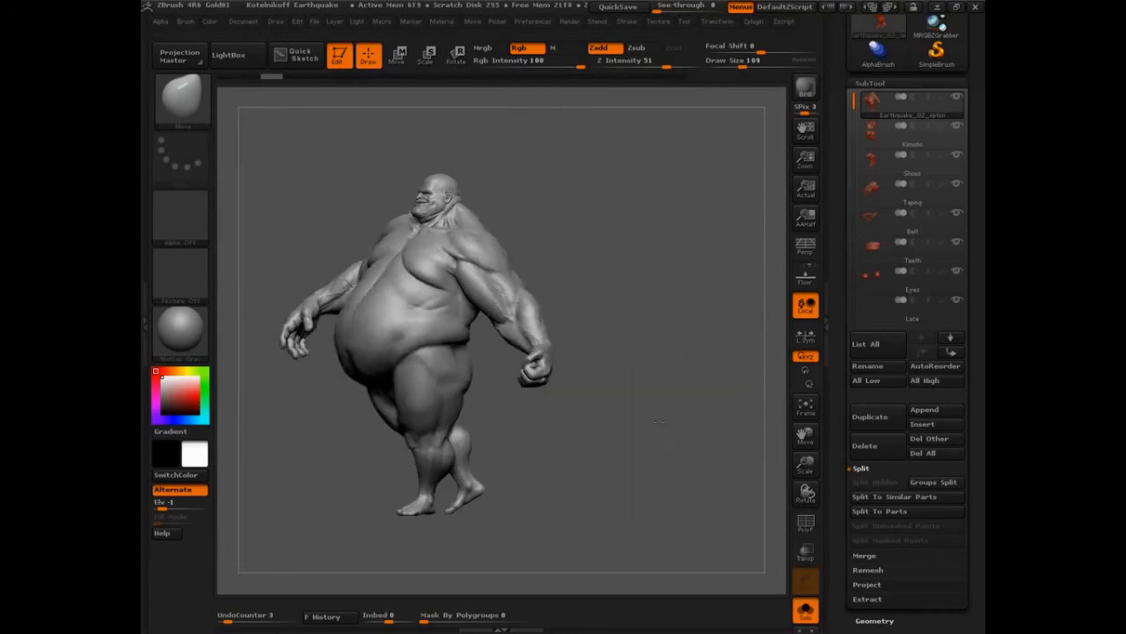